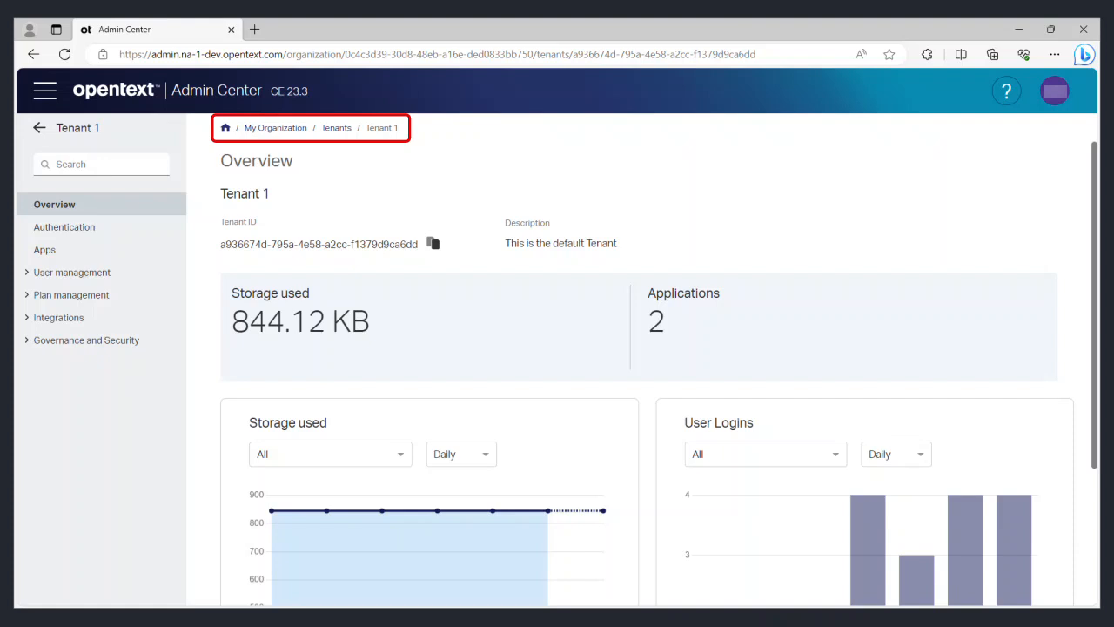
Step: Go to Tenant 1's Core Capture app to see its plan and subscription overview
click(45, 250)
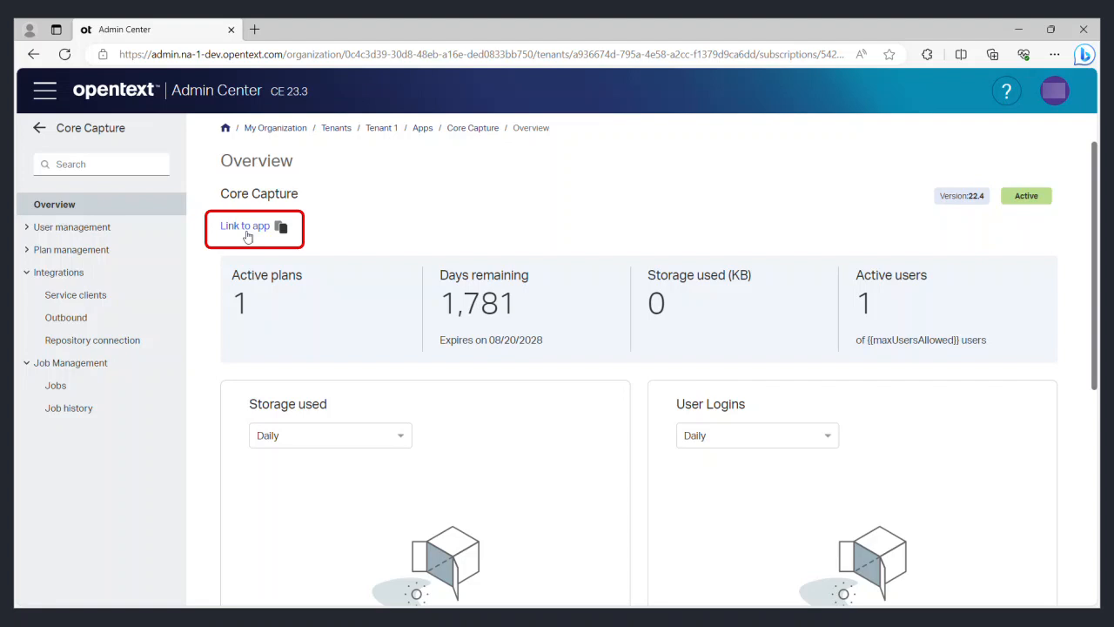
Step: Launch Core Capture via Link to app and sign in with the tenant ID and credentials
click(244, 226)
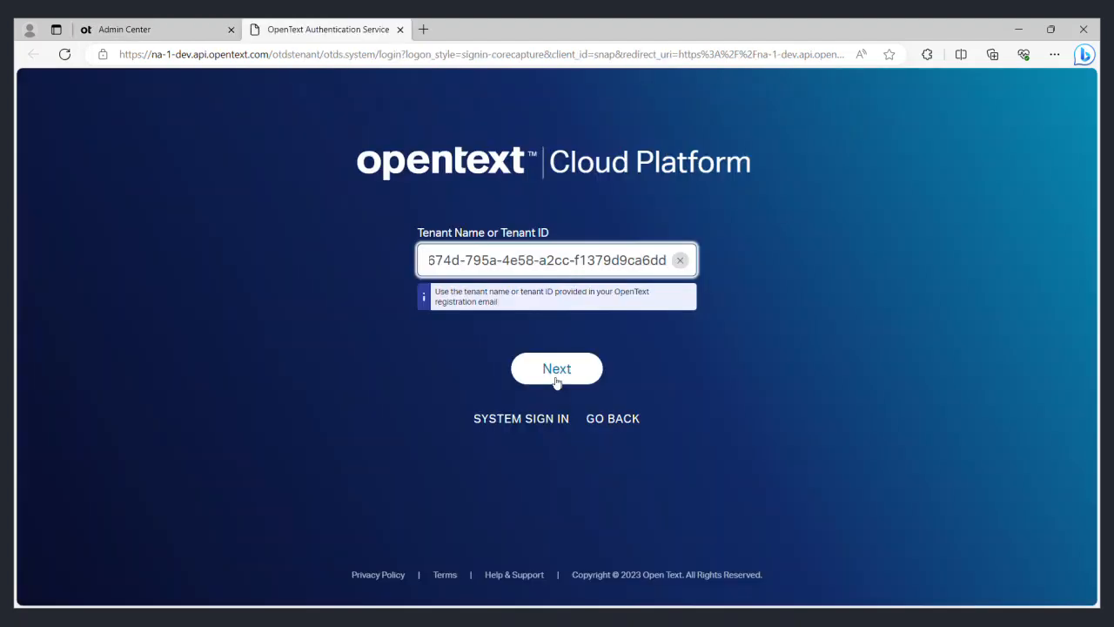
click(557, 369)
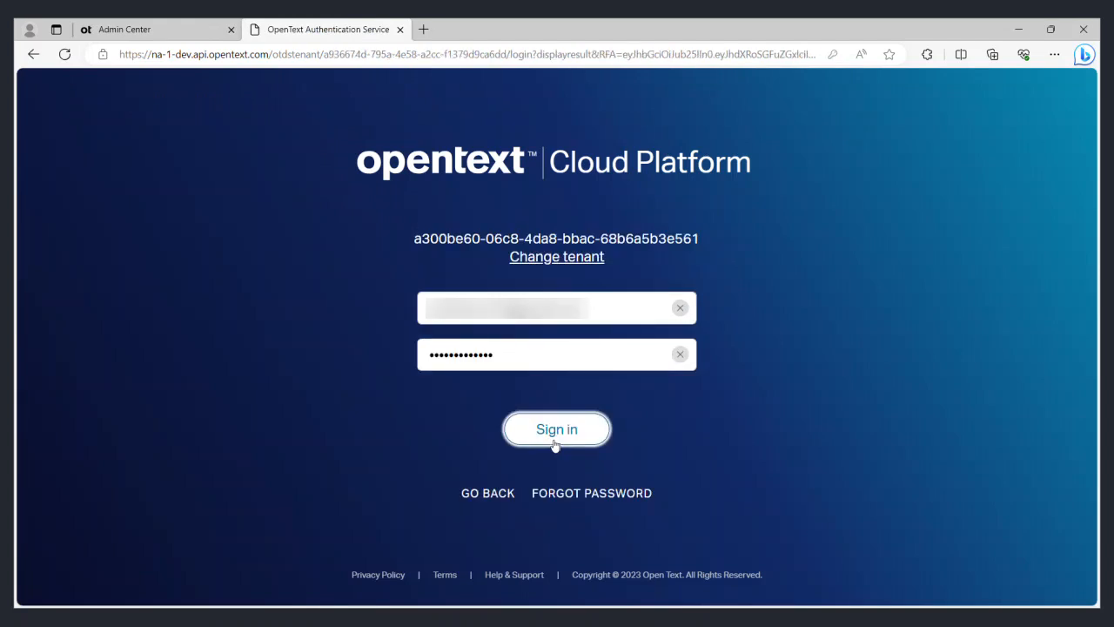
click(557, 428)
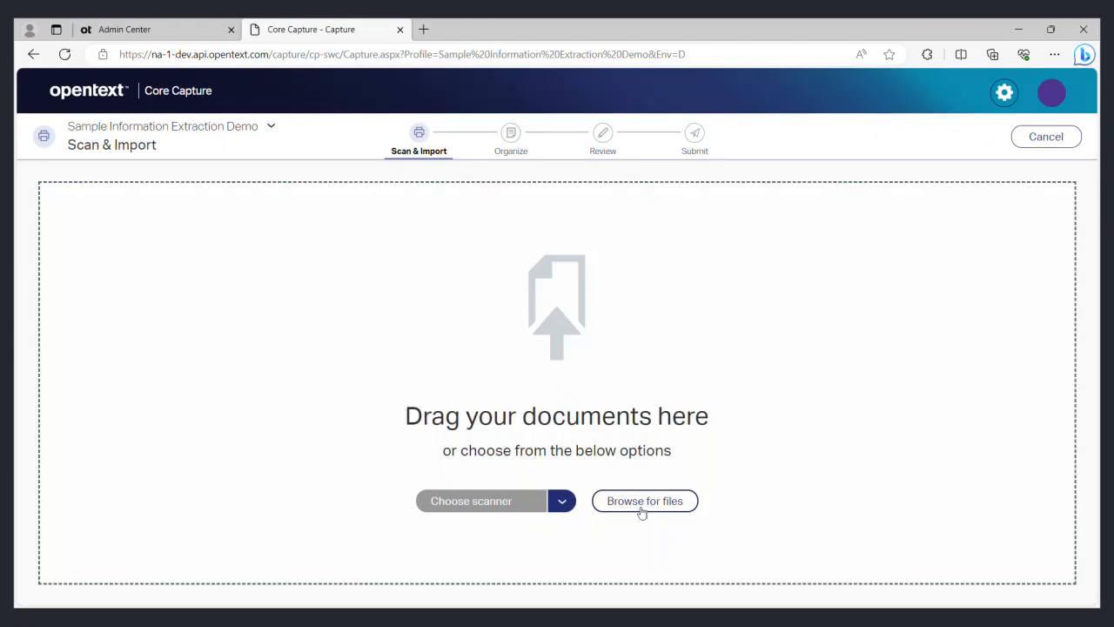
Step: Browse for and upload Invoice.tif, giving one document with one page
click(645, 502)
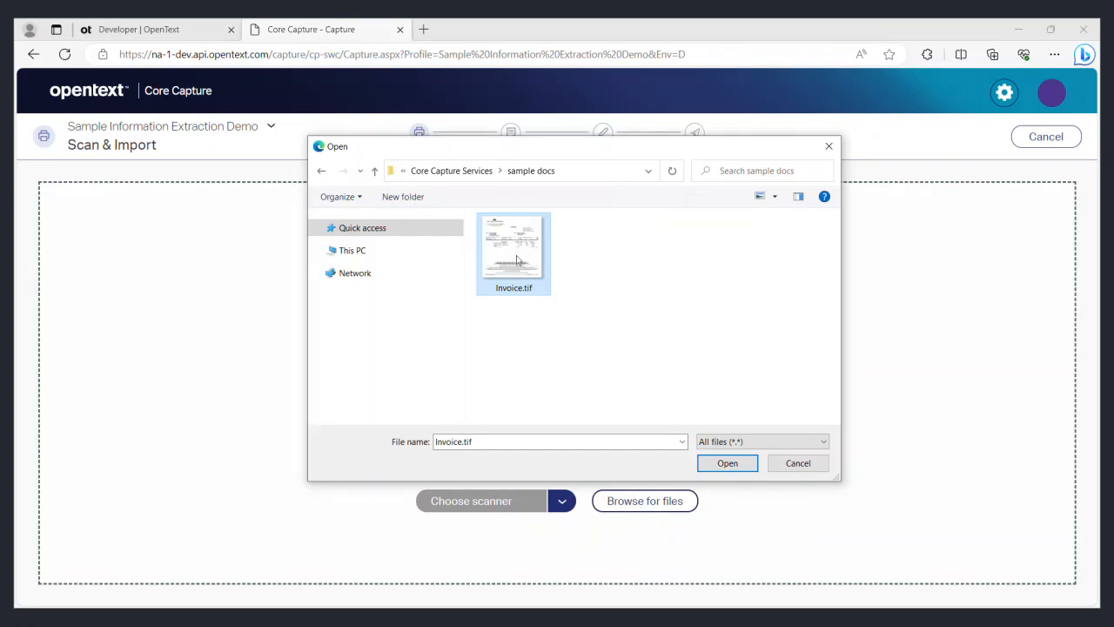
click(728, 463)
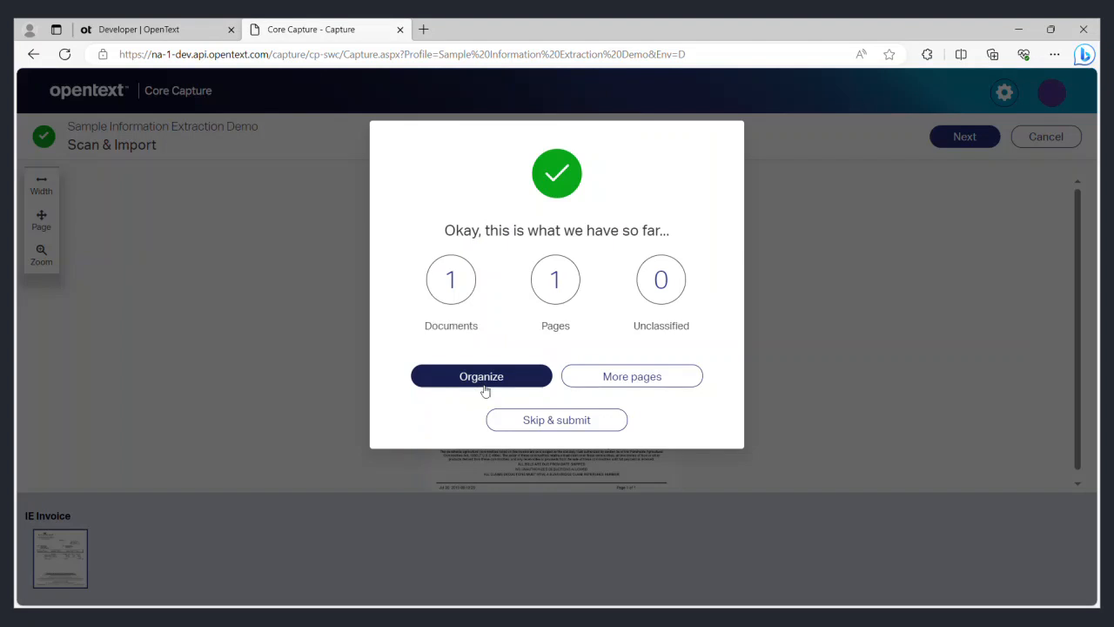
Step: Organize the page as document type Invoice and choose Yes, process again for extraction
click(481, 376)
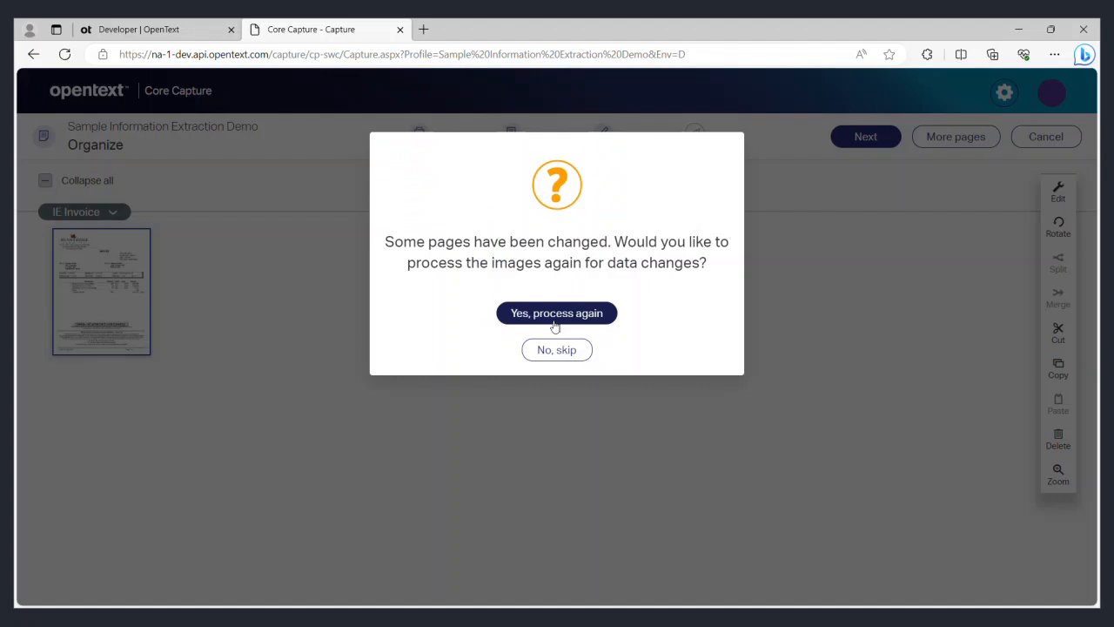
click(558, 314)
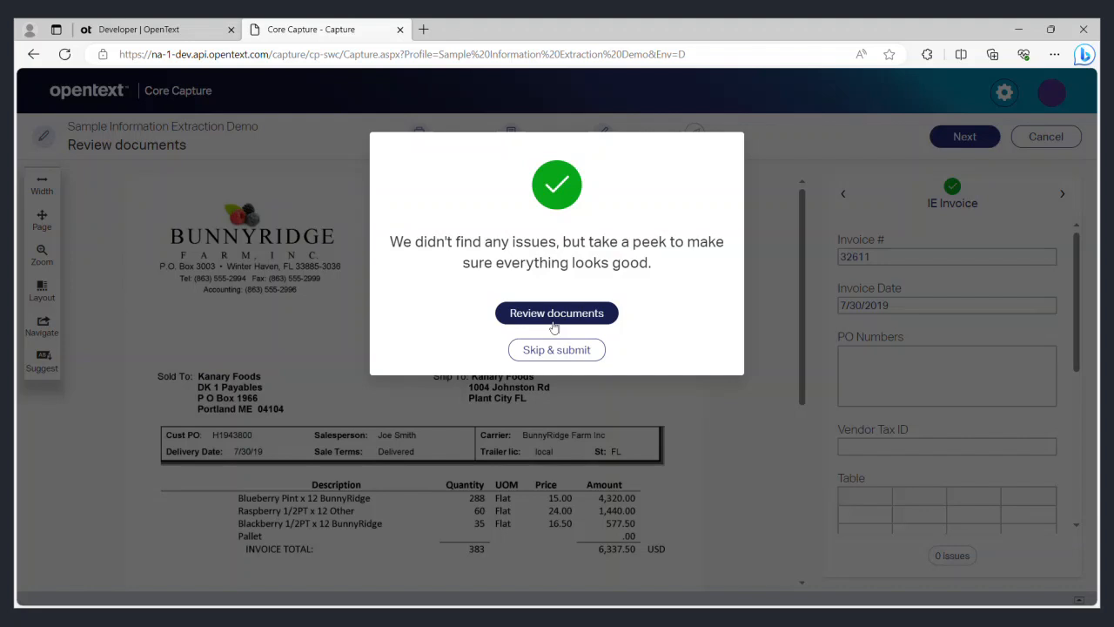
Step: Review Invoice # 32611 and date 7/30/2019, and enter H1943800 in PO Numbers
click(557, 314)
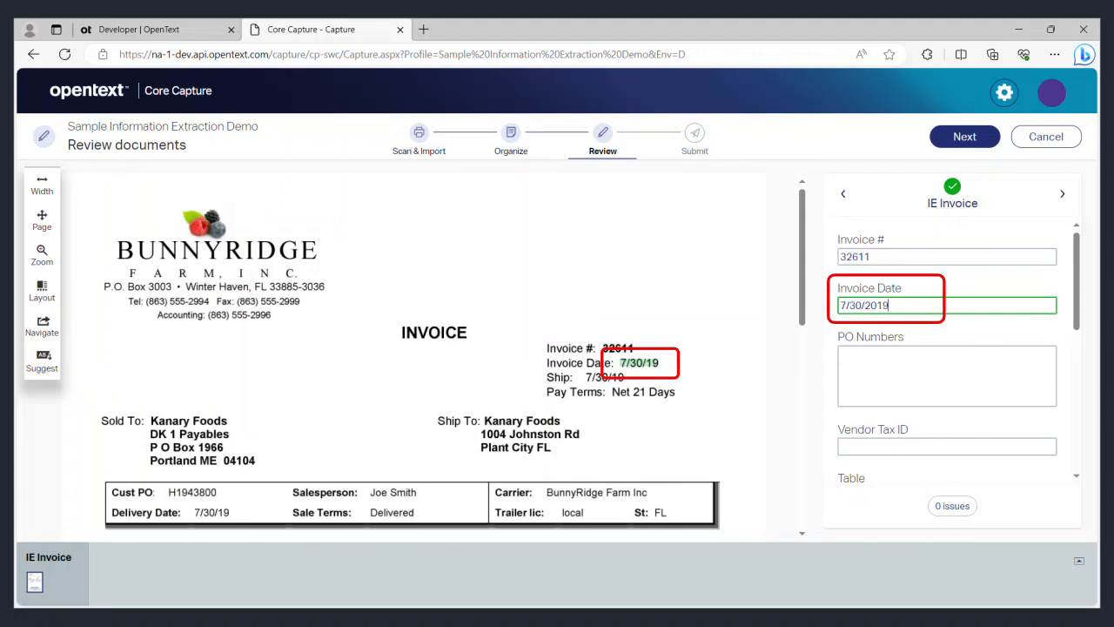
click(947, 376)
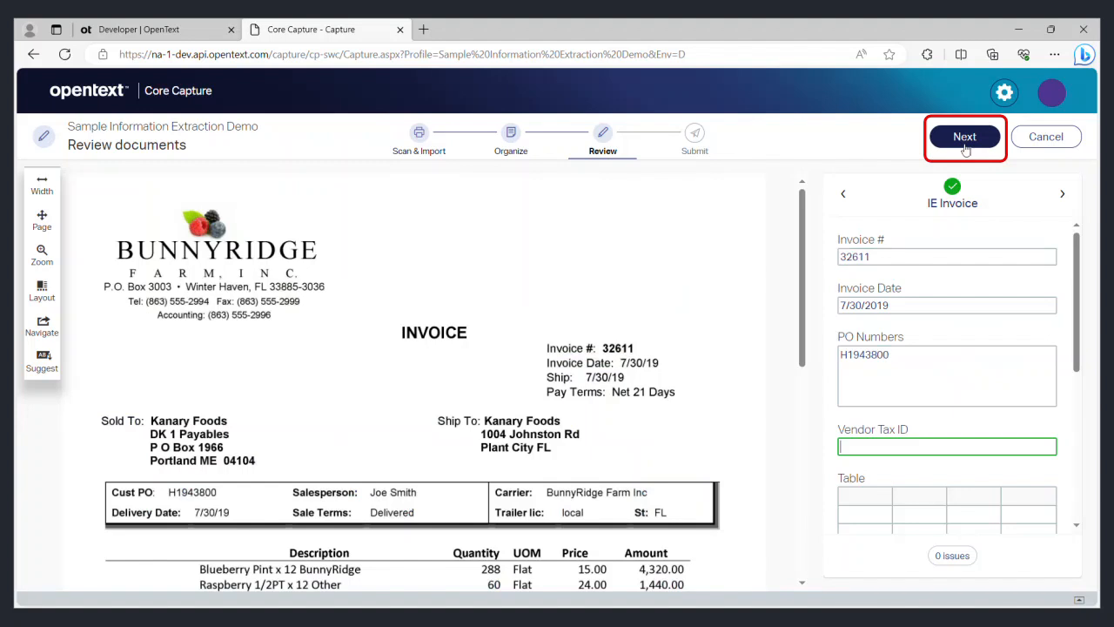
Step: Submit the invoice batch and confirm Done to return to the profiles home page
click(965, 135)
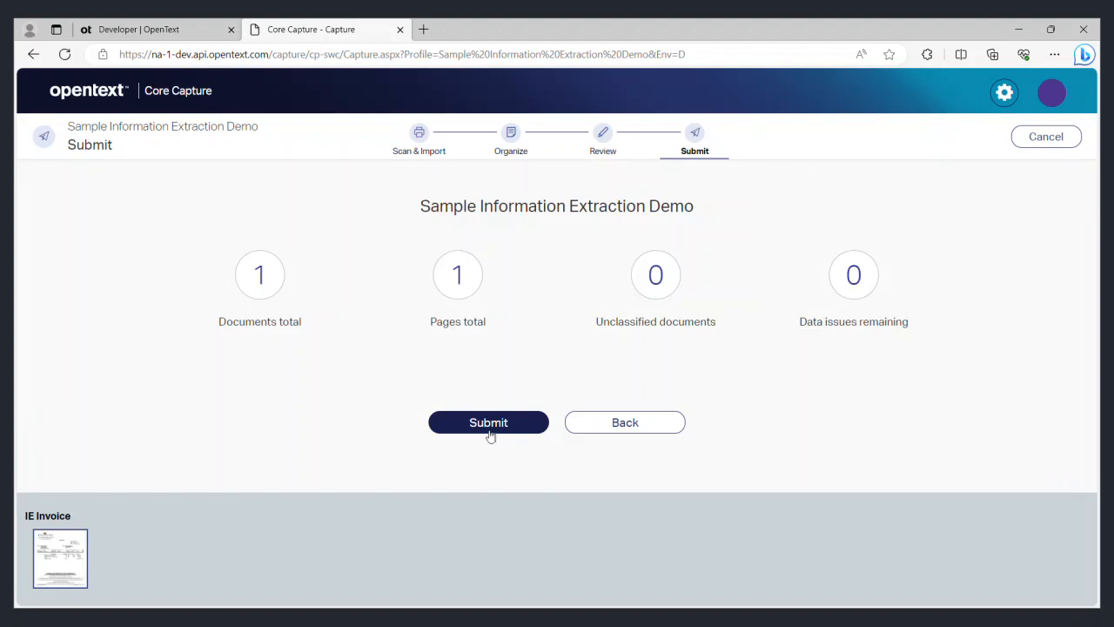
click(488, 423)
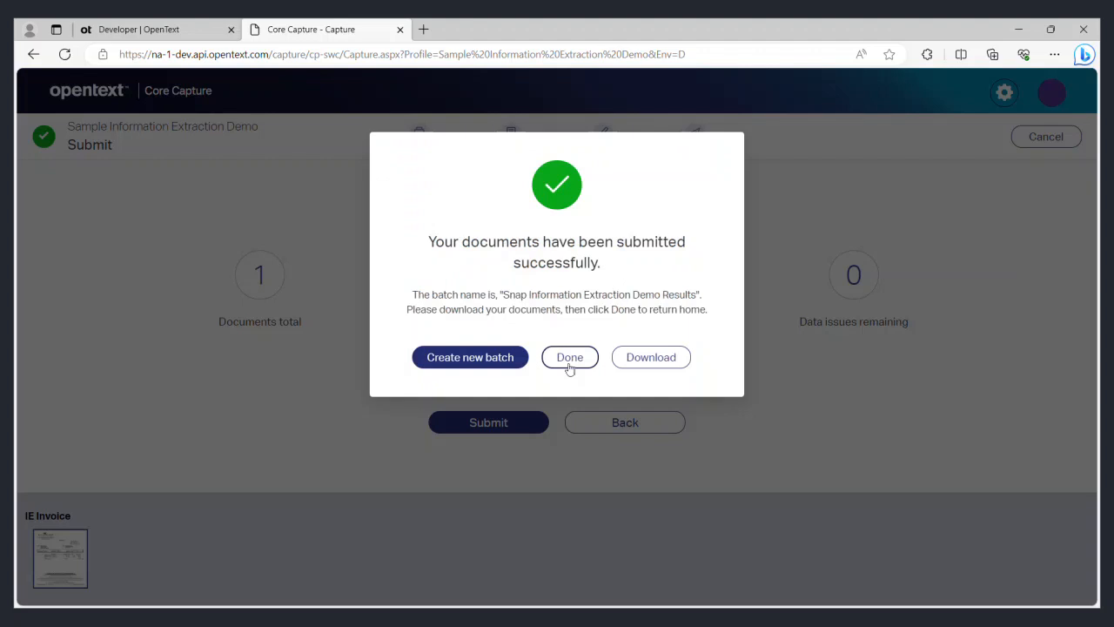
click(570, 357)
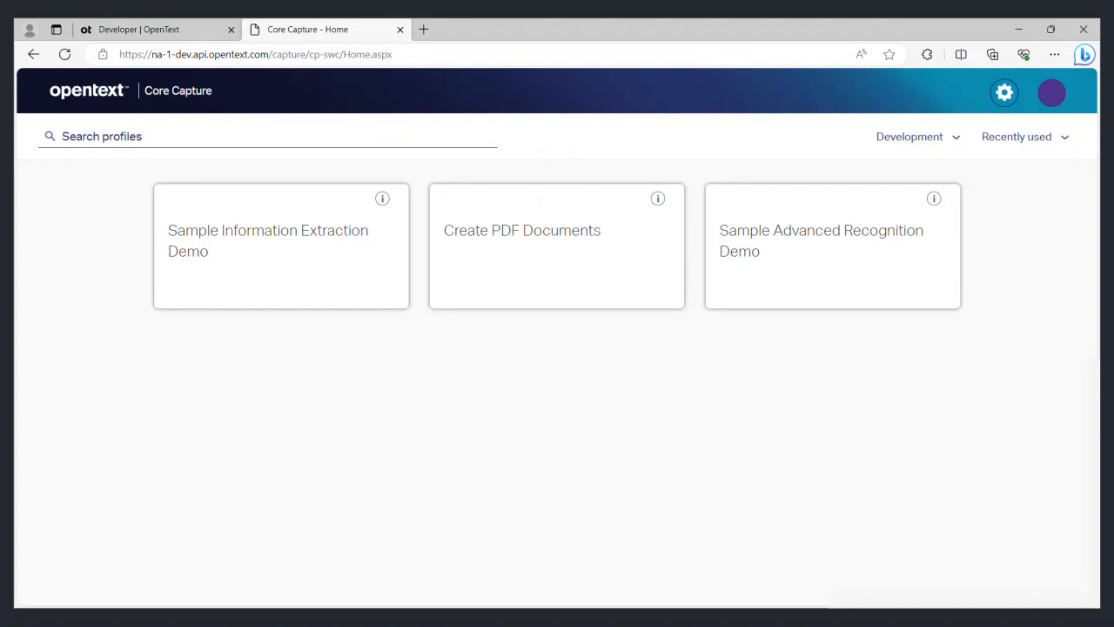
Step: From the settings gear, download and launch Core Capture Designer showing Capture System Design
click(1003, 92)
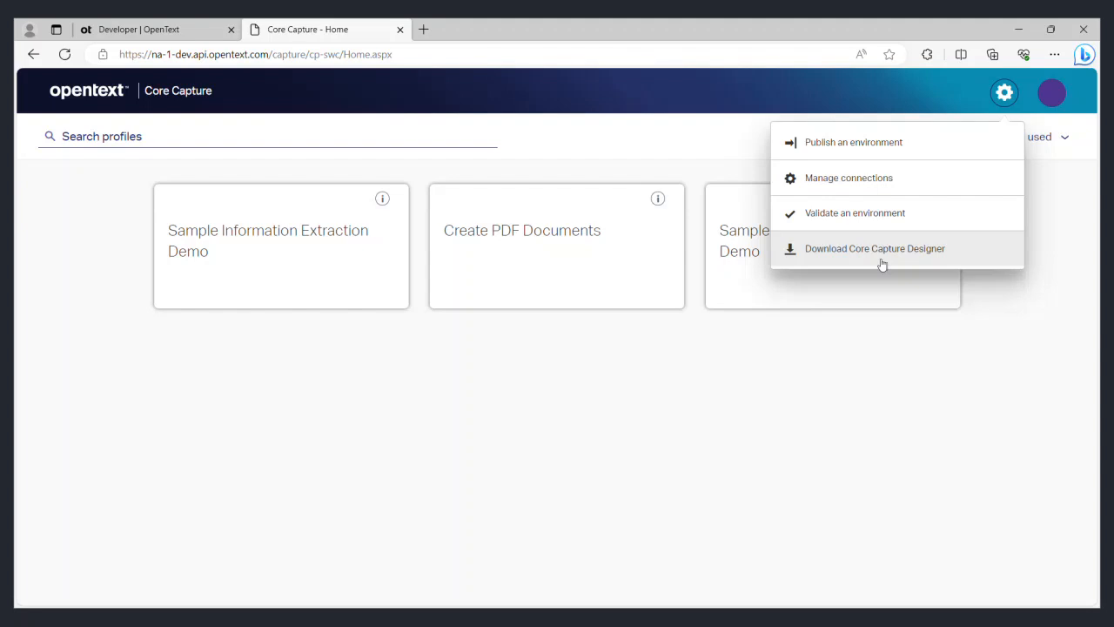
click(874, 247)
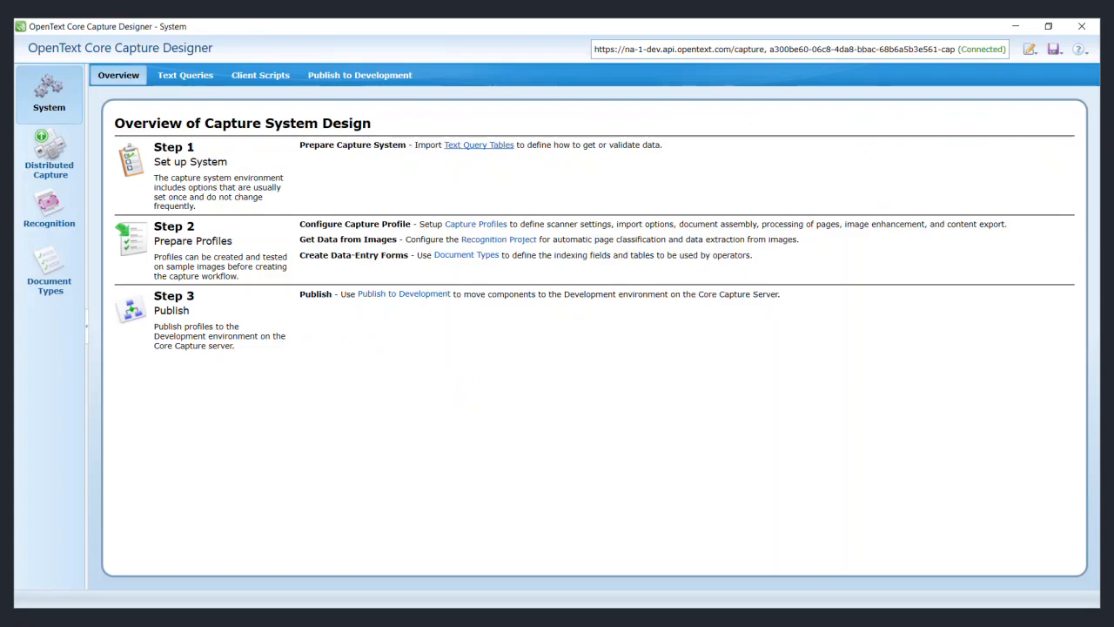